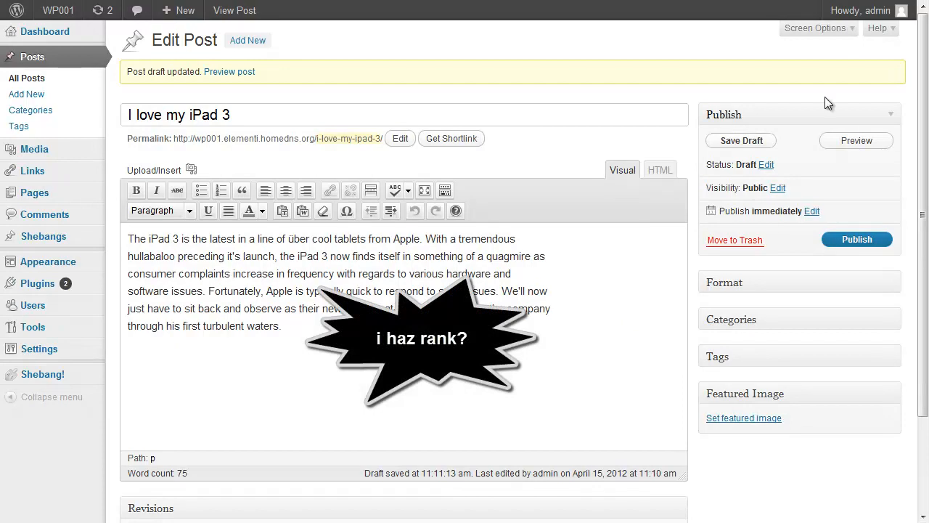
# Select the iPad 3 post's body paragraph and open the post with its Optimizer keyword sidebar
pyautogui.click(740, 140)
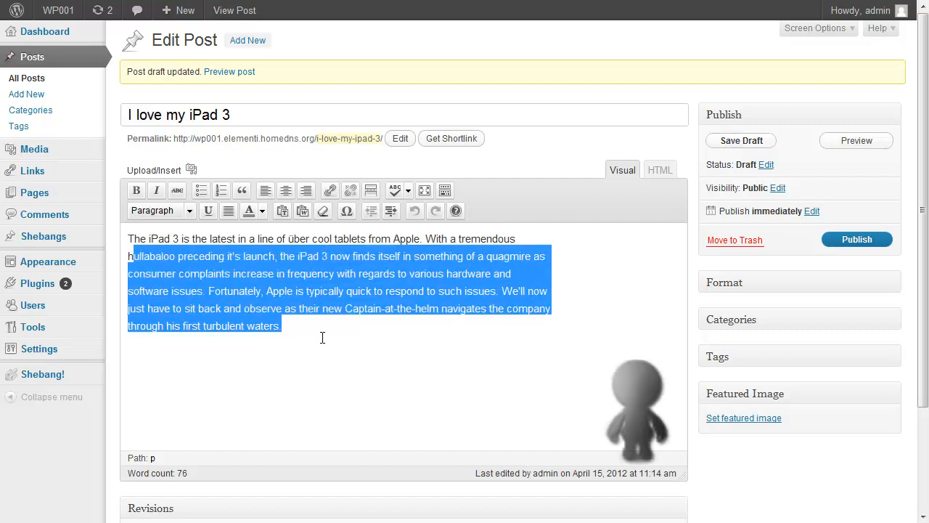
pyautogui.click(328, 339)
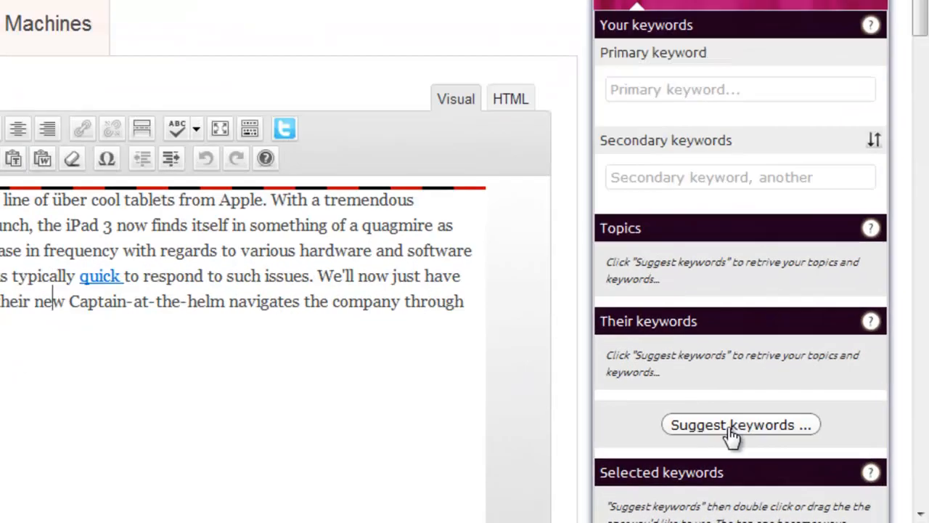
# Fetch suggested topics and keywords, then enter iPad as the primary keyword
pyautogui.click(740, 424)
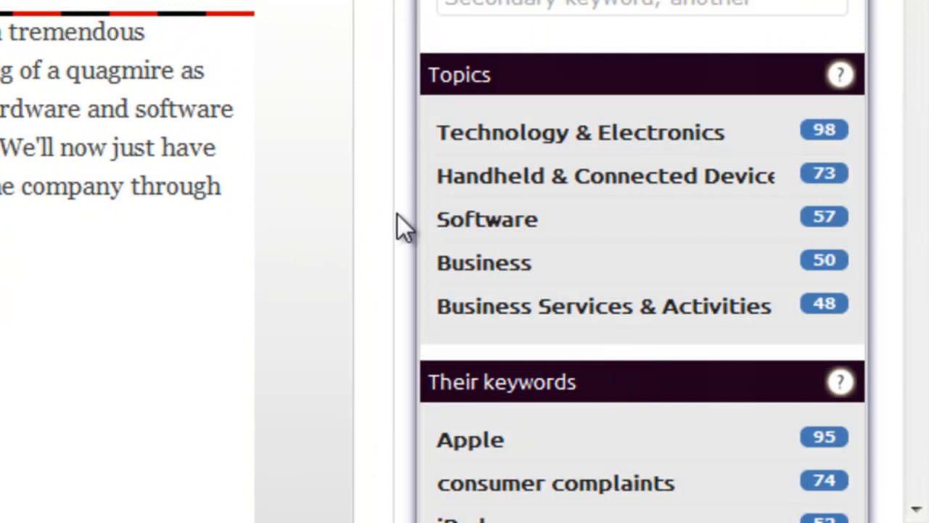
pyautogui.scroll(-3)
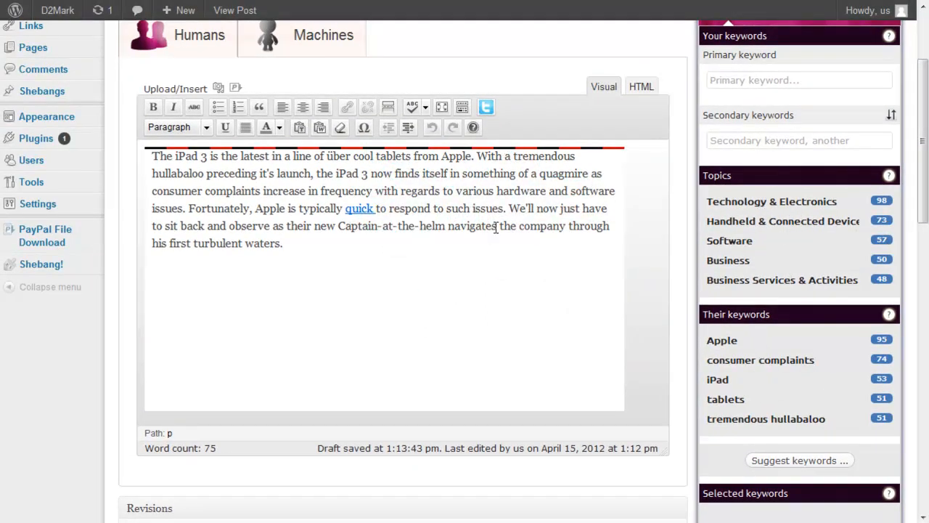
pyautogui.click(717, 379)
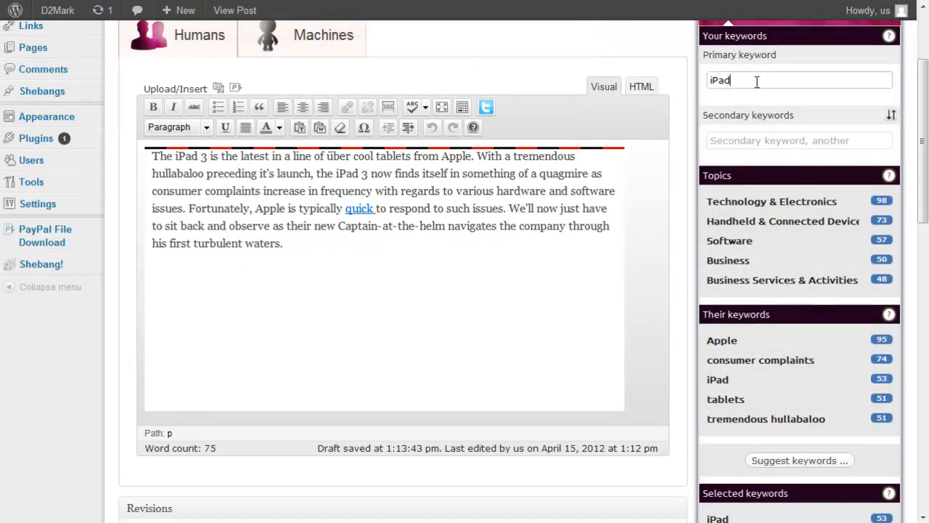
pyautogui.scroll(-3)
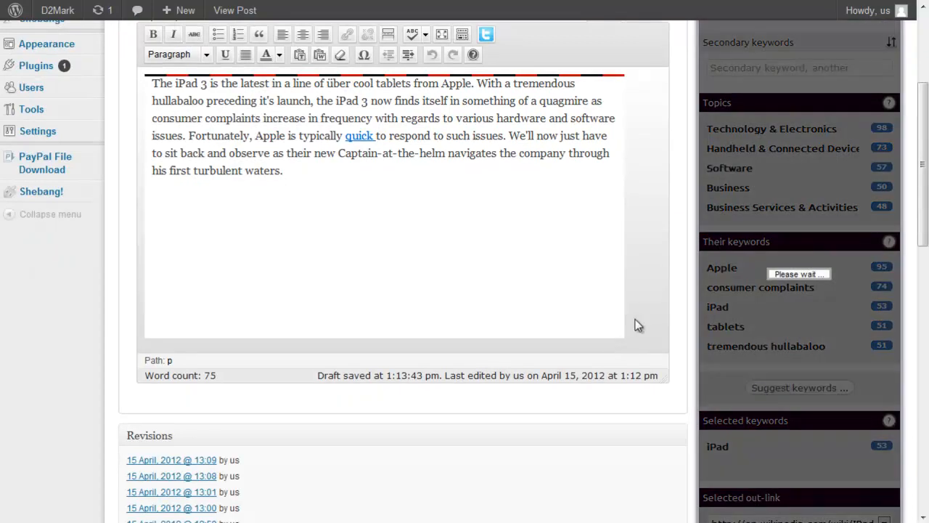
pyautogui.scroll(3)
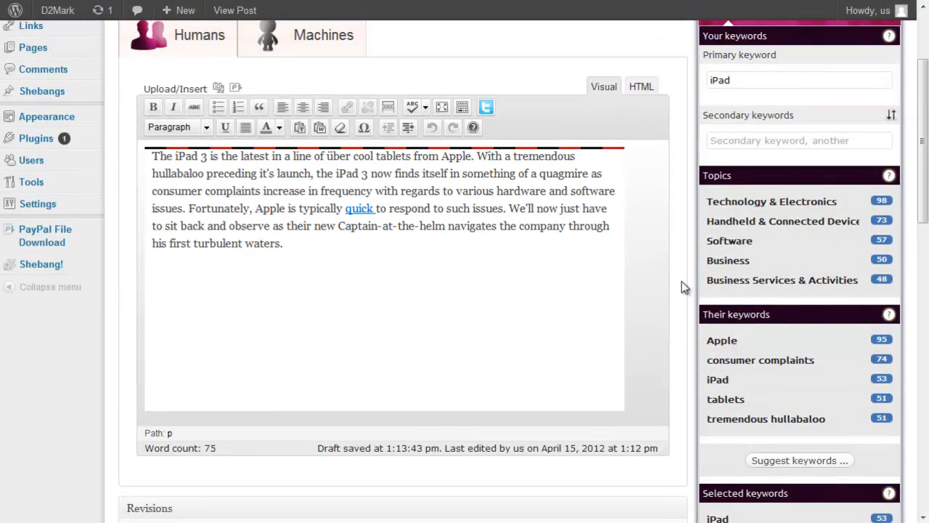
pyautogui.scroll(3)
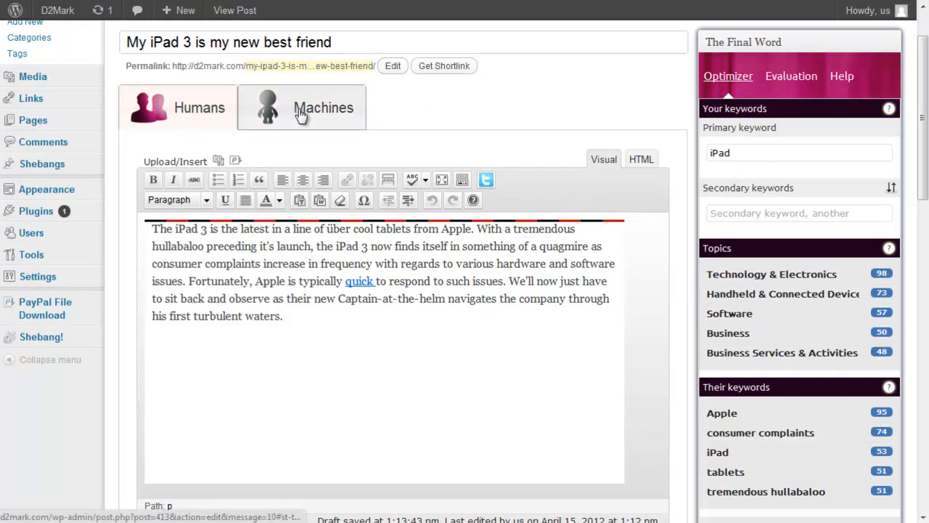
# On the Machines version, reload to generate SpiderTrap content built around the iPad keyword
pyautogui.click(324, 107)
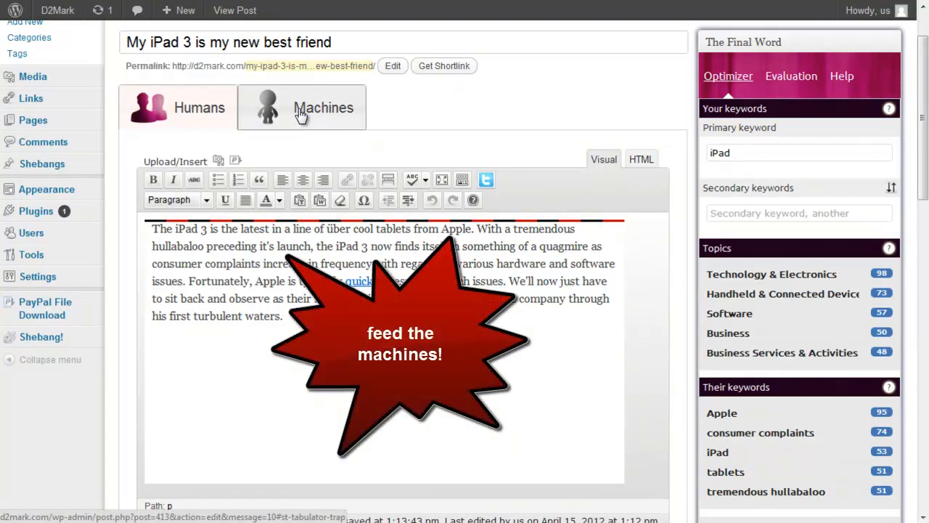
pyautogui.click(323, 107)
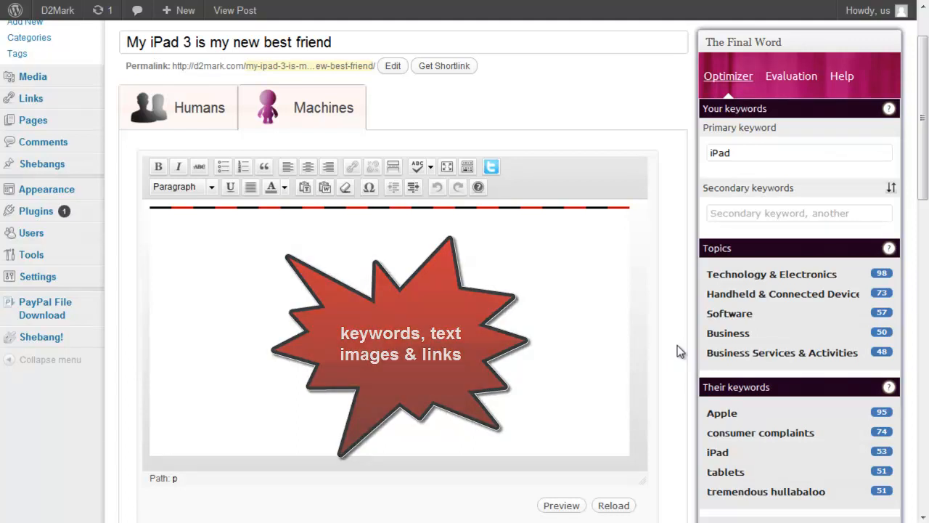
pyautogui.scroll(-3)
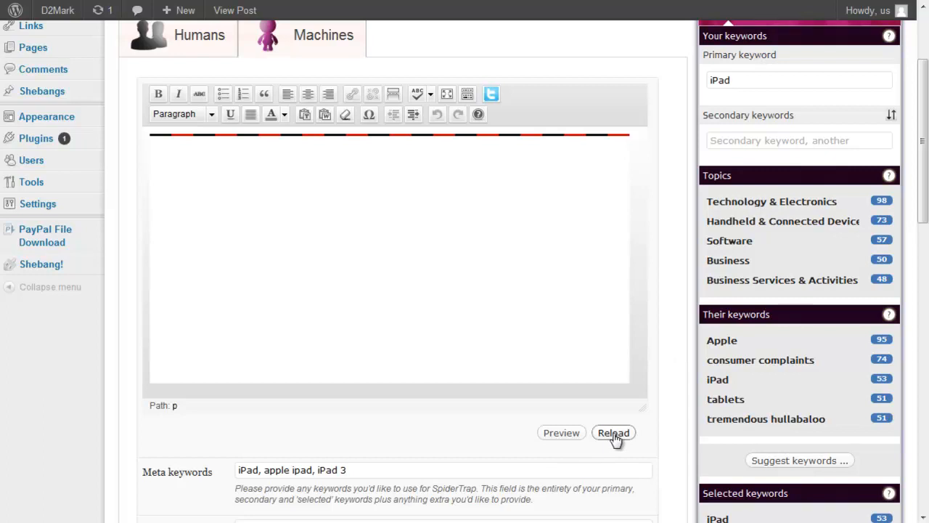
pyautogui.click(613, 432)
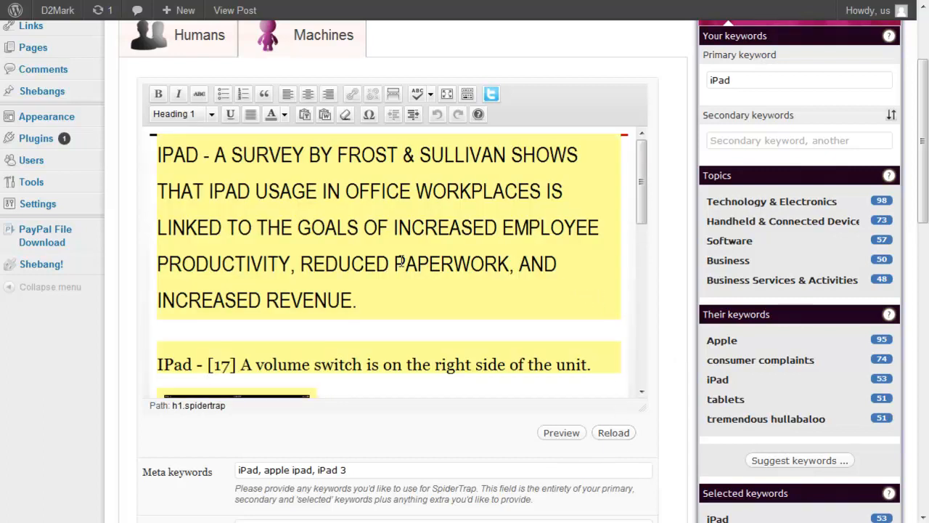
pyautogui.moveTo(101, 58)
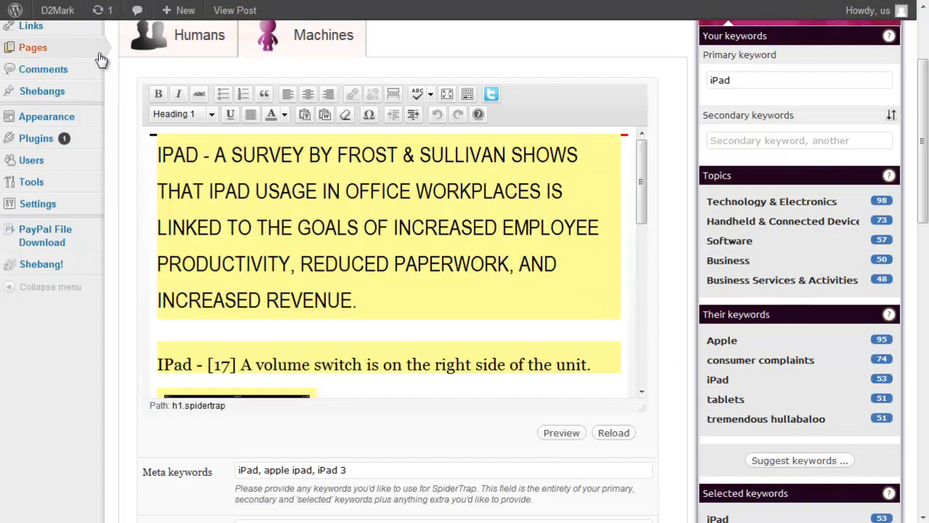
pyautogui.click(200, 35)
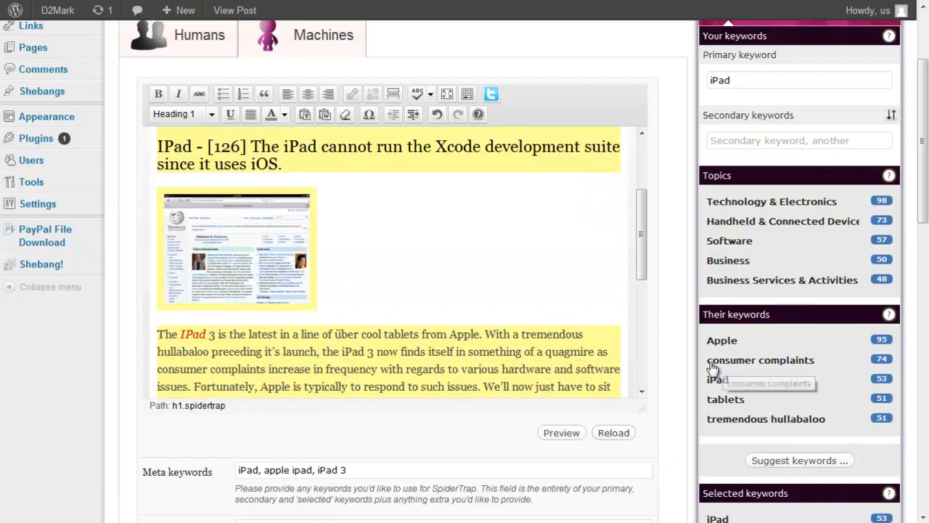
pyautogui.click(790, 75)
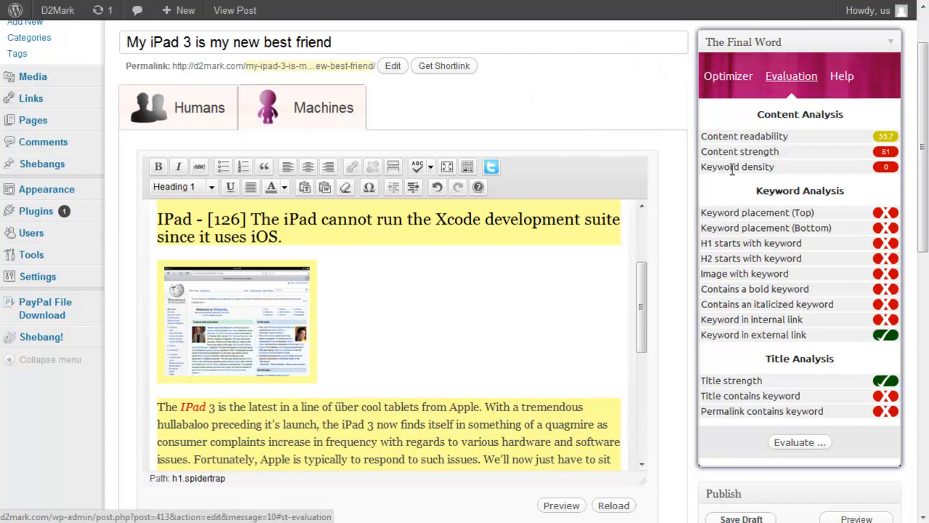
pyautogui.moveTo(389, 302)
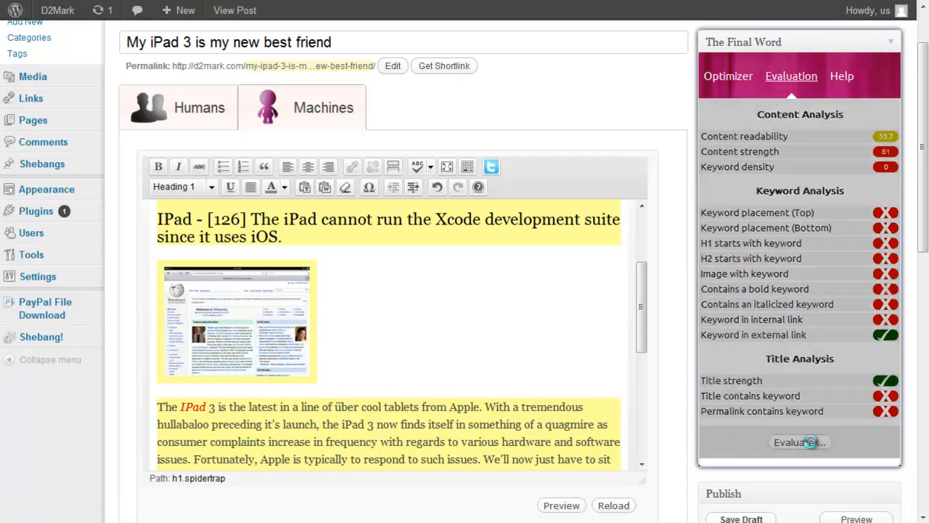
# Re-run the machine version's SEO evaluation, then switch to the human version
pyautogui.click(799, 441)
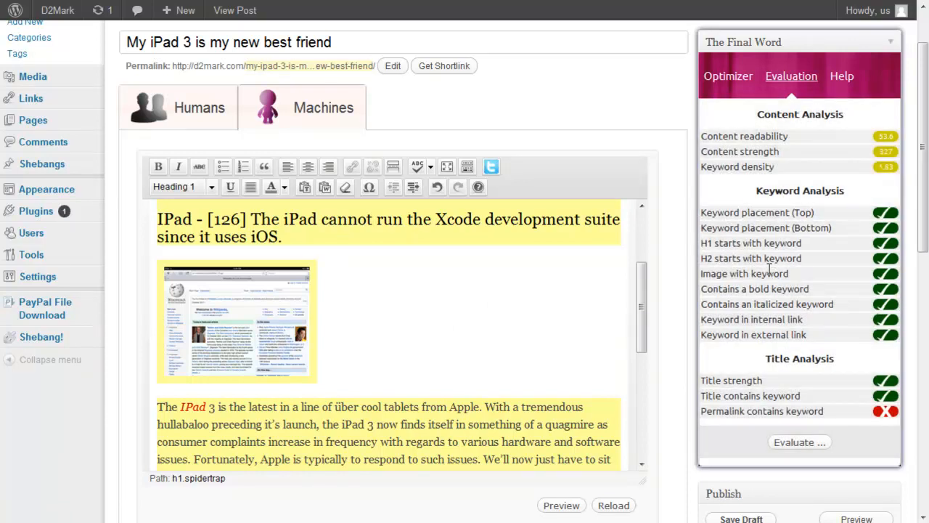
pyautogui.moveTo(769, 177)
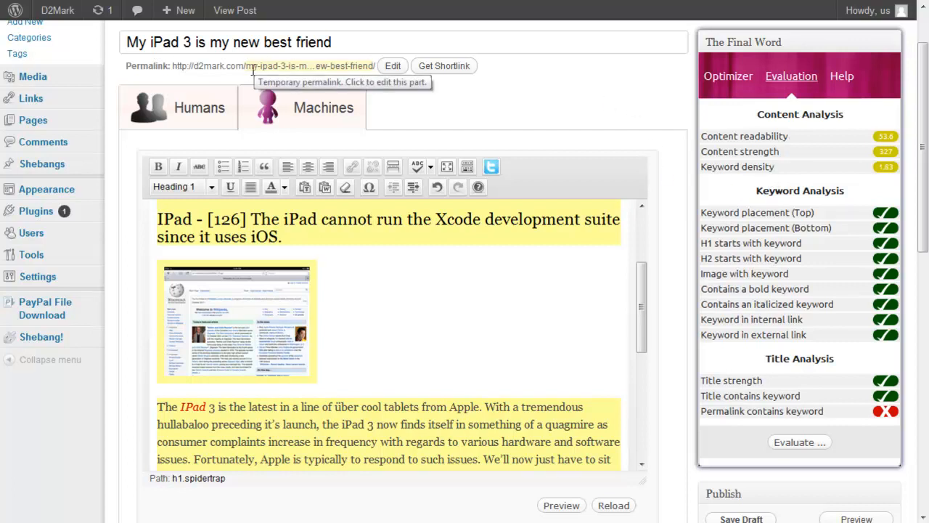
pyautogui.moveTo(261, 65)
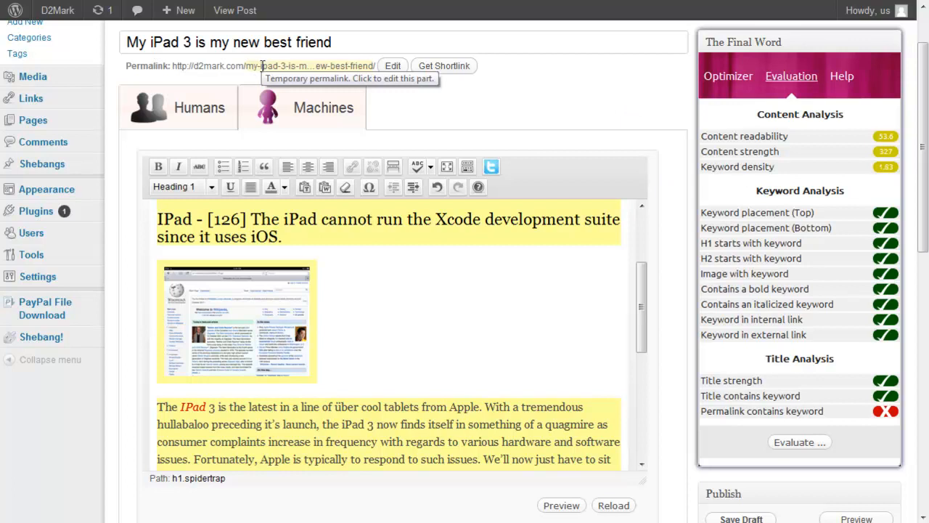
pyautogui.moveTo(407, 227)
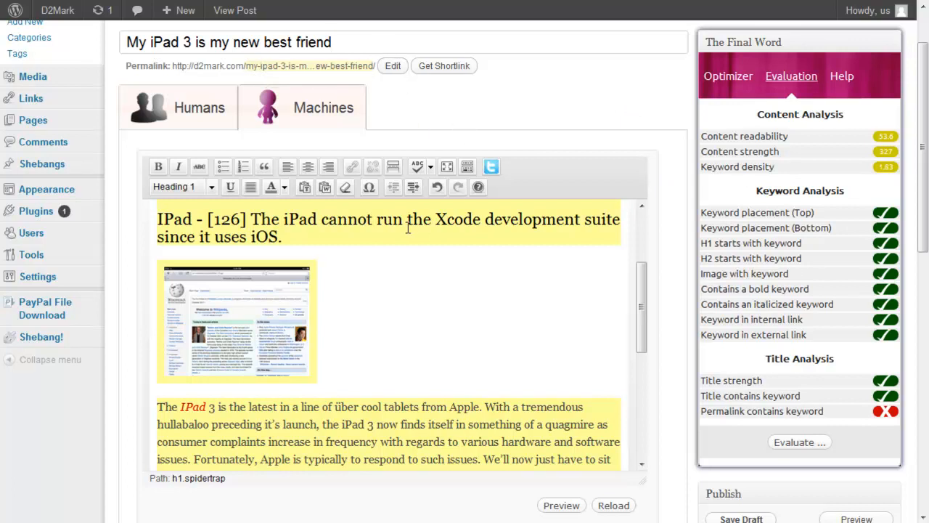
pyautogui.doubleClick(313, 41)
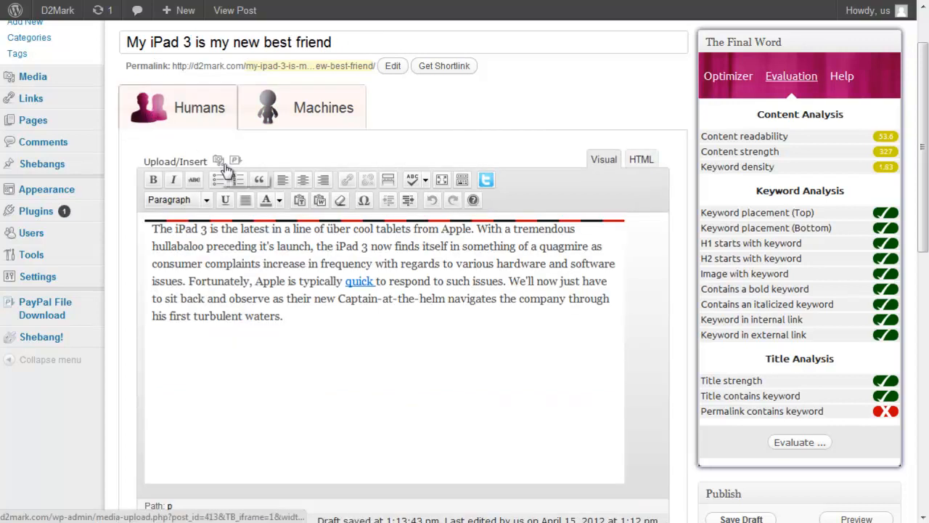
# Re-score the human version, which fails most keyword checks
pyautogui.click(799, 442)
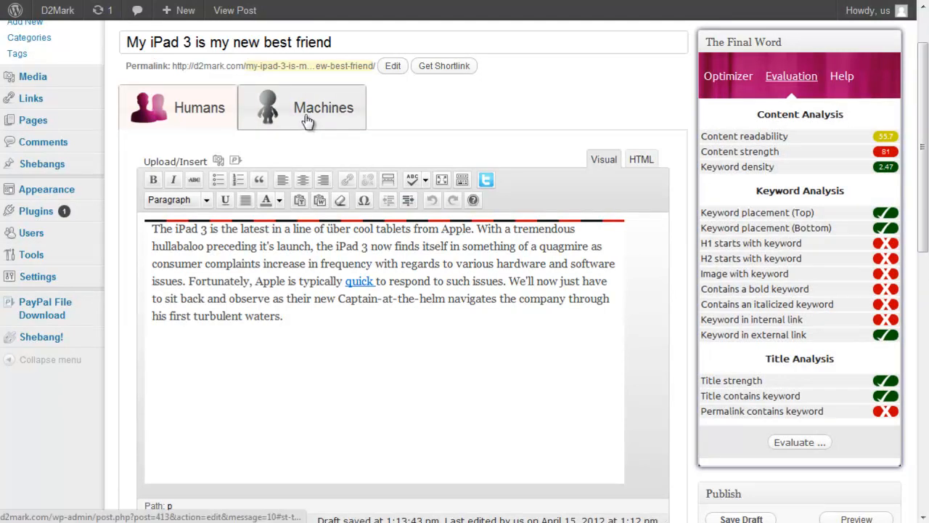
pyautogui.click(322, 107)
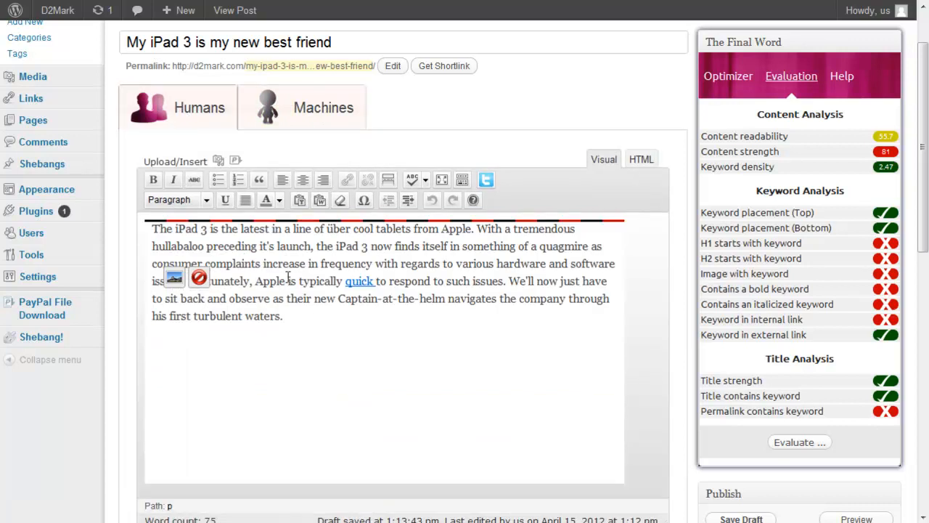
# Replace the machine heading's text after 'IPad -' with 'Makes me happy'
pyautogui.click(323, 107)
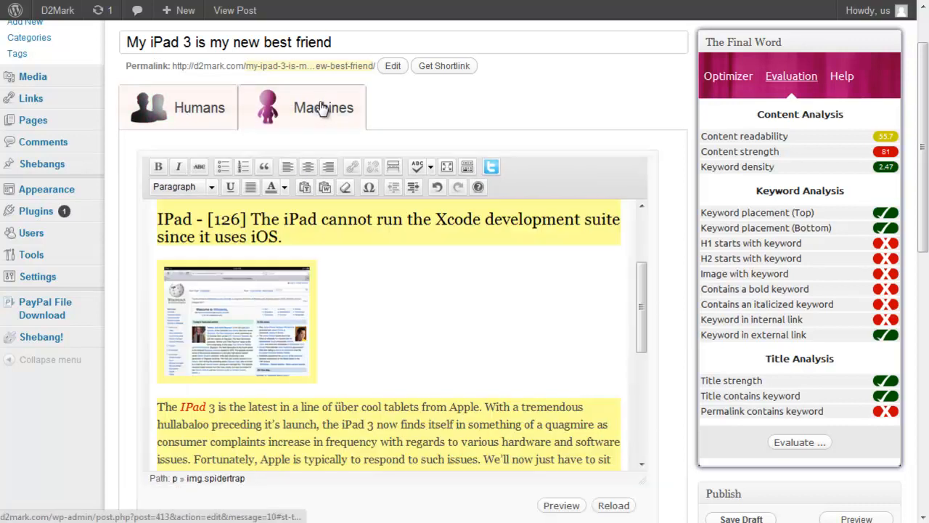
pyautogui.scroll(-3)
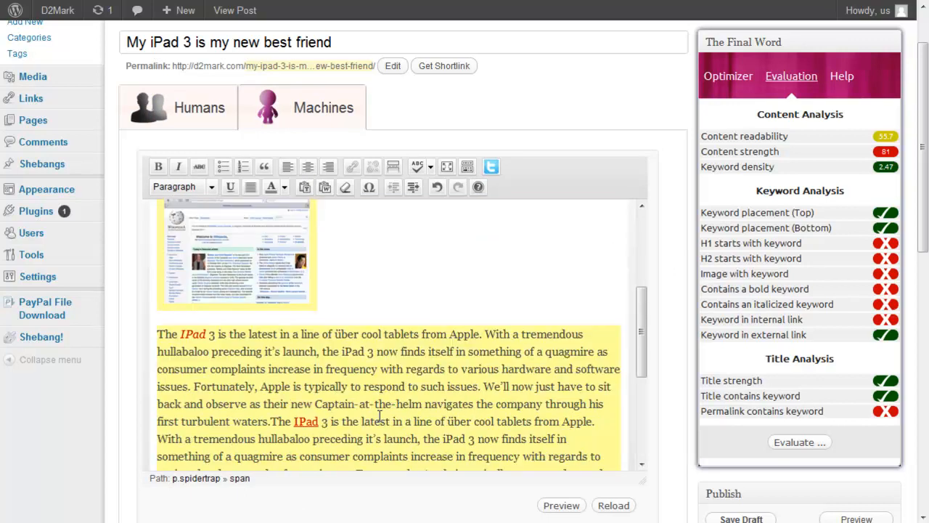
pyautogui.scroll(3)
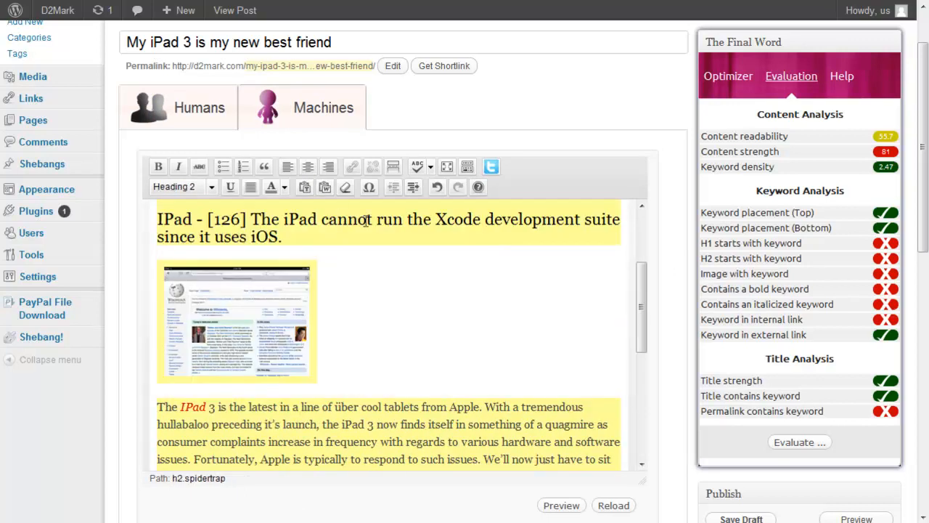
pyautogui.moveTo(208, 219); pyautogui.dragTo(282, 237)
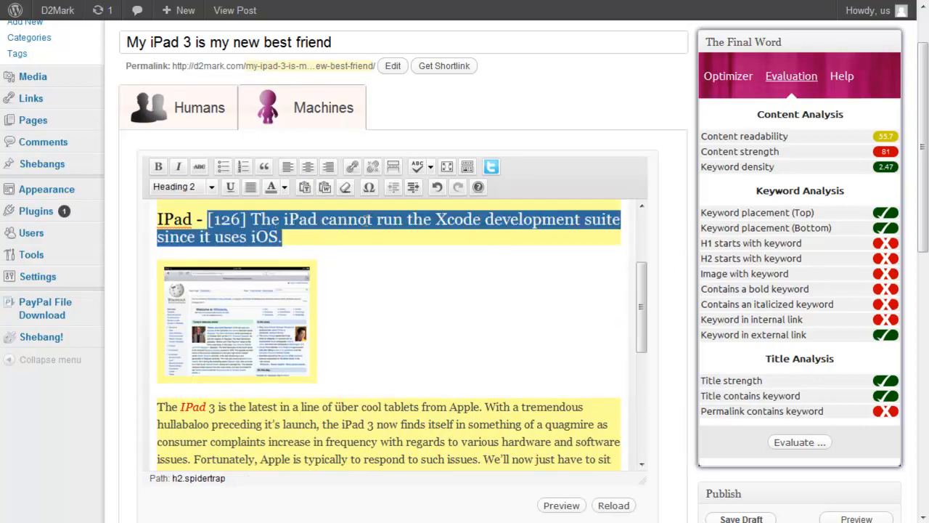
pyautogui.write('Makes')
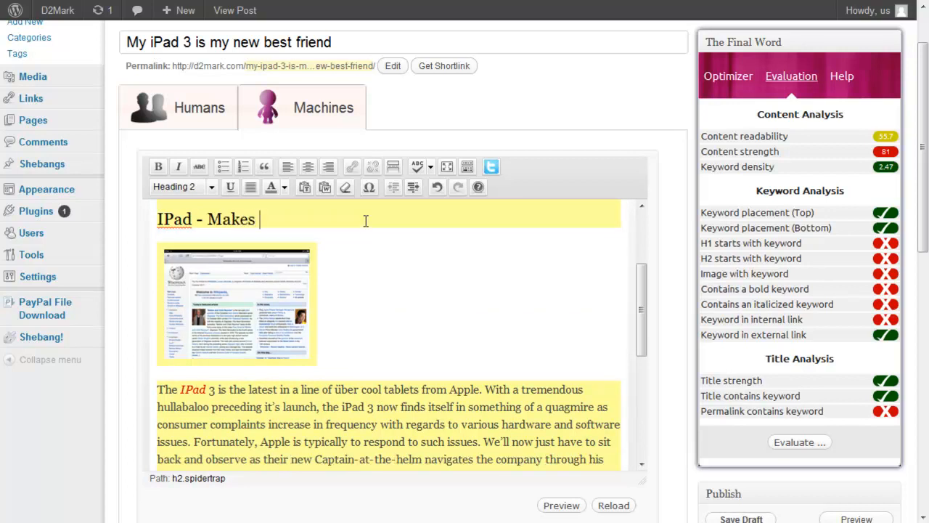
pyautogui.write('me happy')
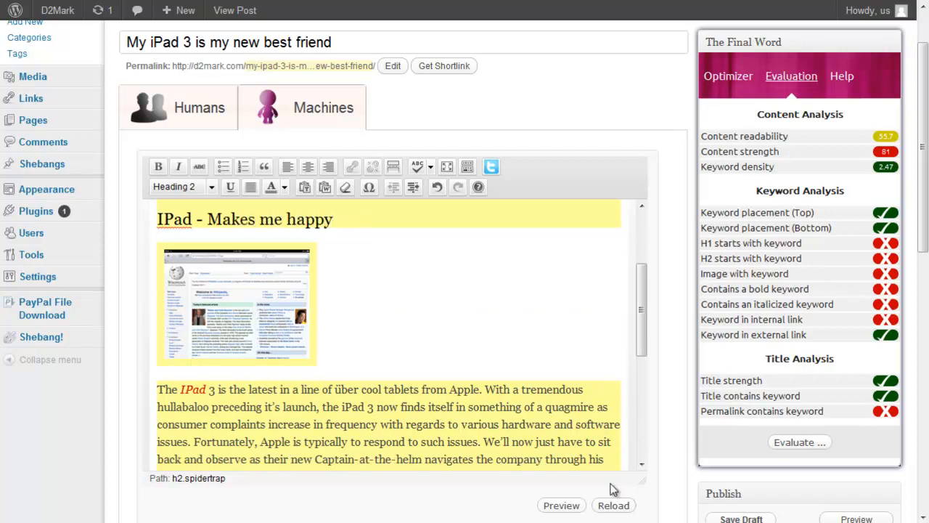
pyautogui.scroll(-3)
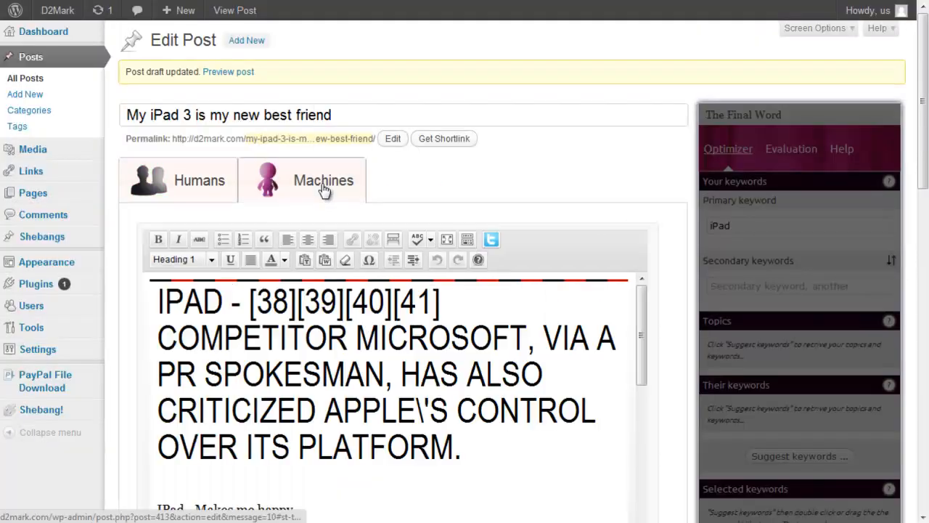
# Scroll the saved draft and click into the 'IPad - Makes me happy' heading to check its level
pyautogui.scroll(-3)
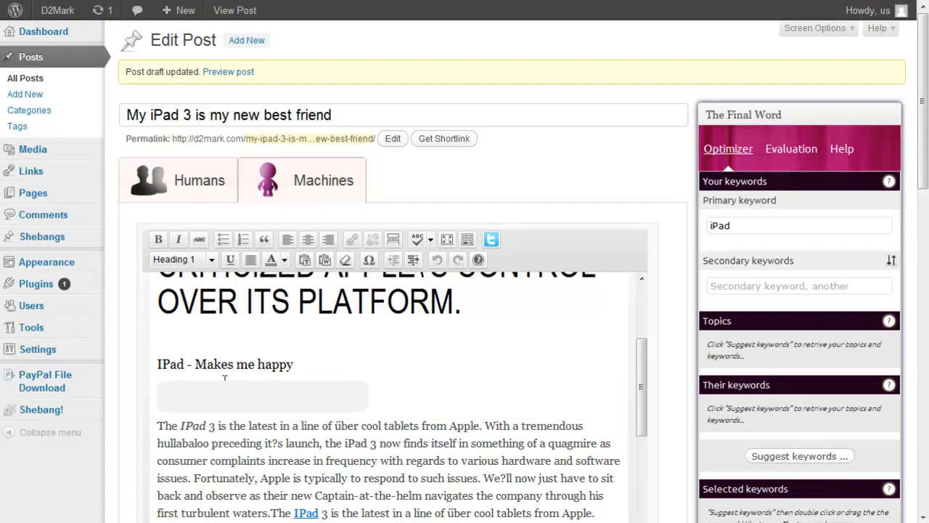
pyautogui.click(182, 259)
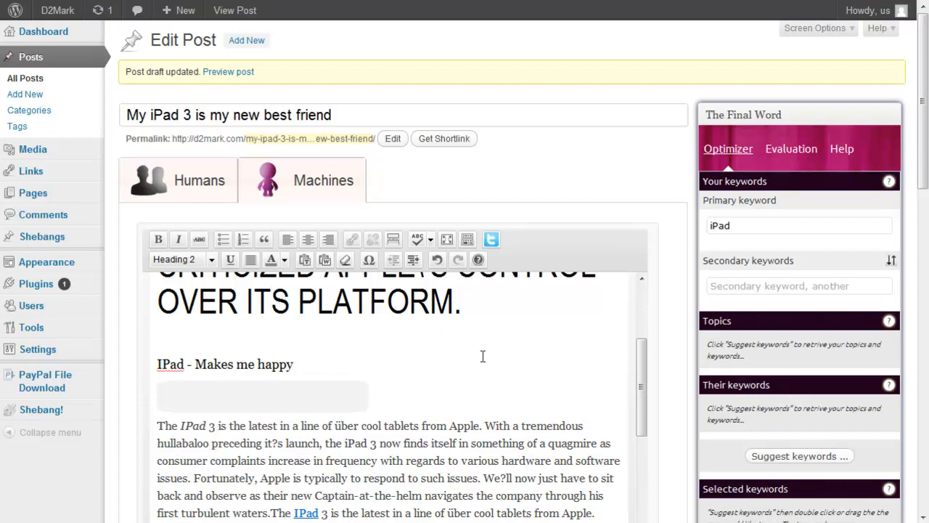
pyautogui.moveTo(269, 321)
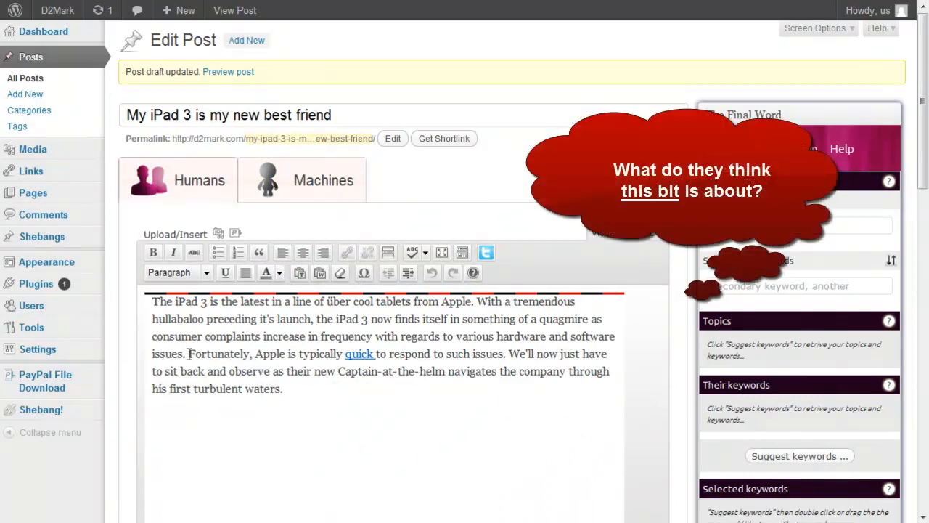
# Get topic and keyword suggestions for 'Fortunately, Apple is typically quick to respond'
pyautogui.moveTo(188, 353); pyautogui.dragTo(428, 353)
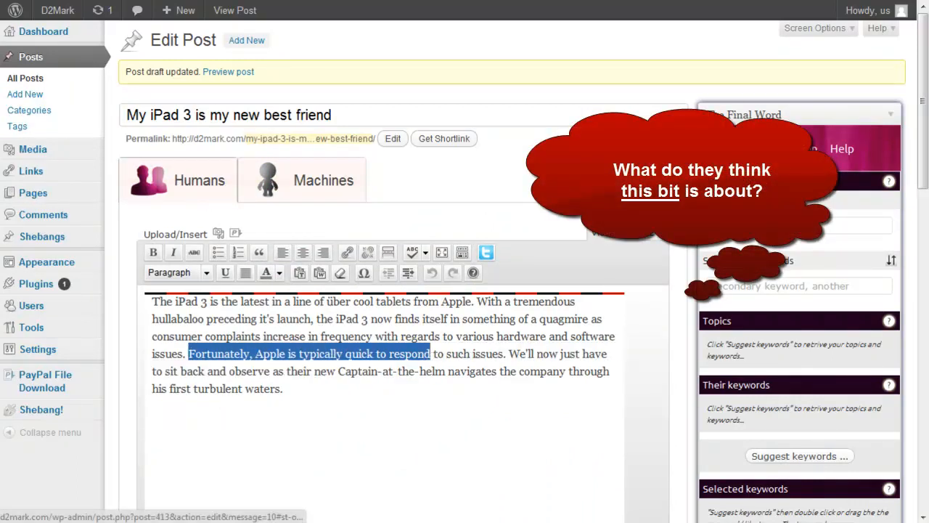
pyautogui.click(798, 456)
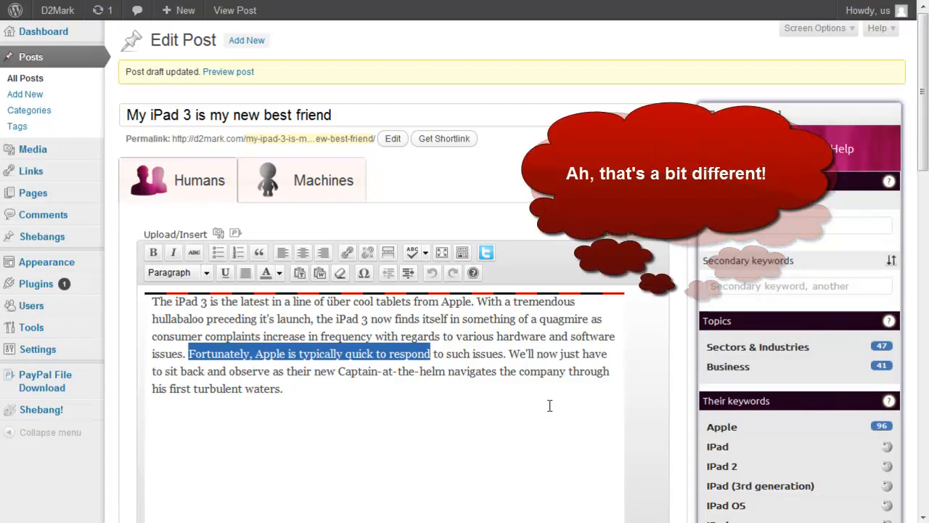
pyautogui.scroll(-3)
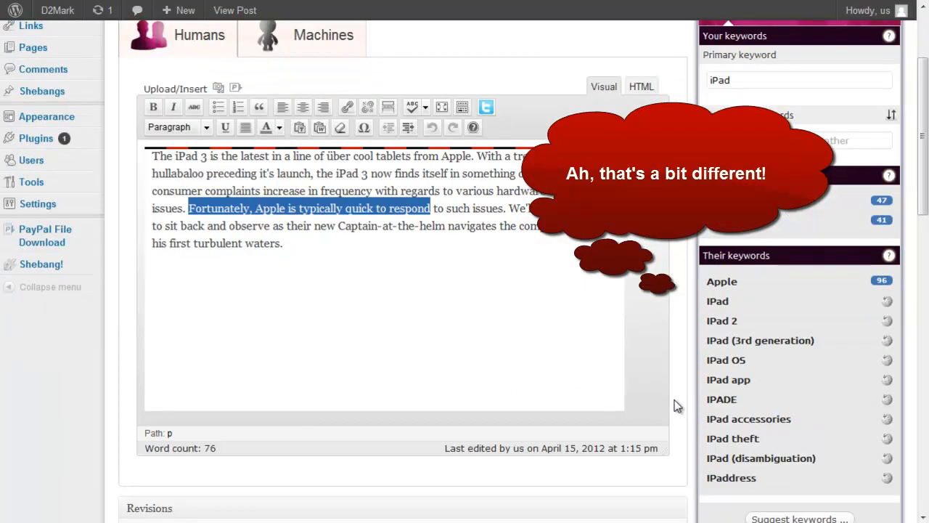